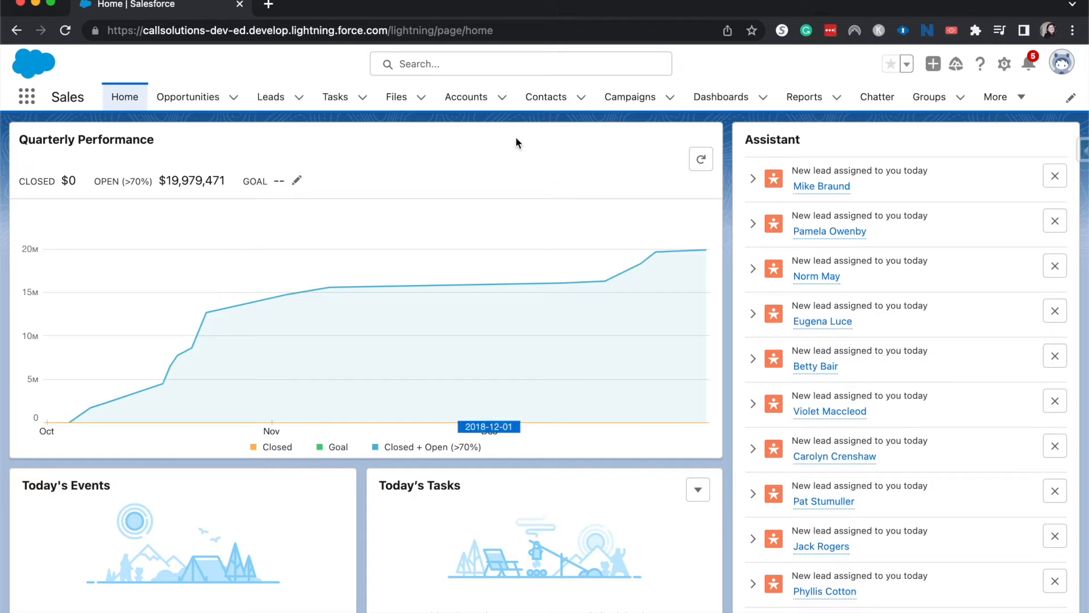
{"action": "mouse_move", "coordinate": [1003, 64]}
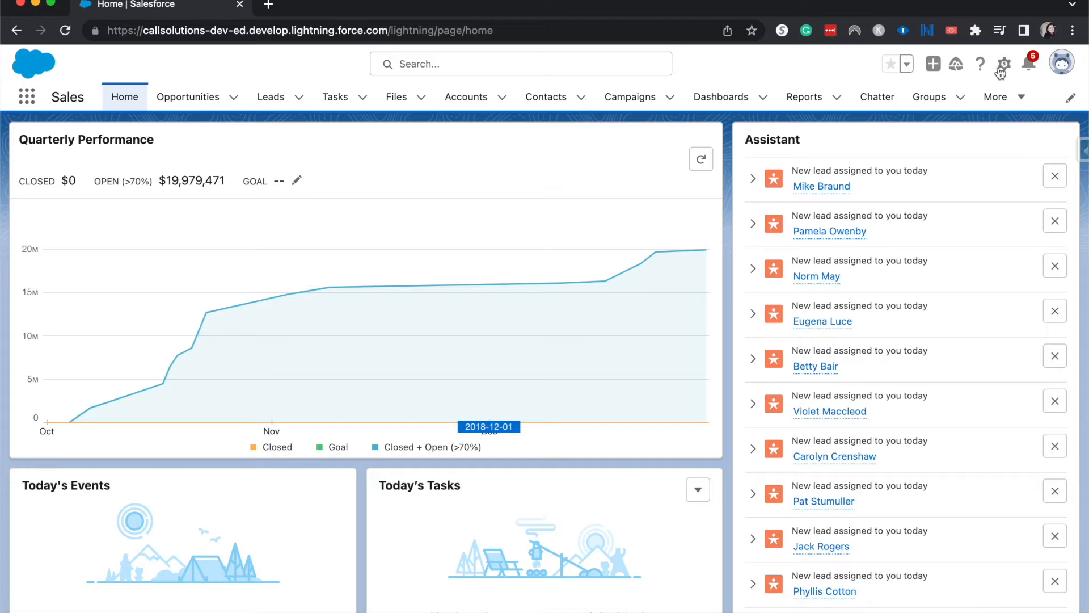
Open Setup from the gear menu in a new tab.
{"action": "left_click", "coordinate": [1004, 64]}
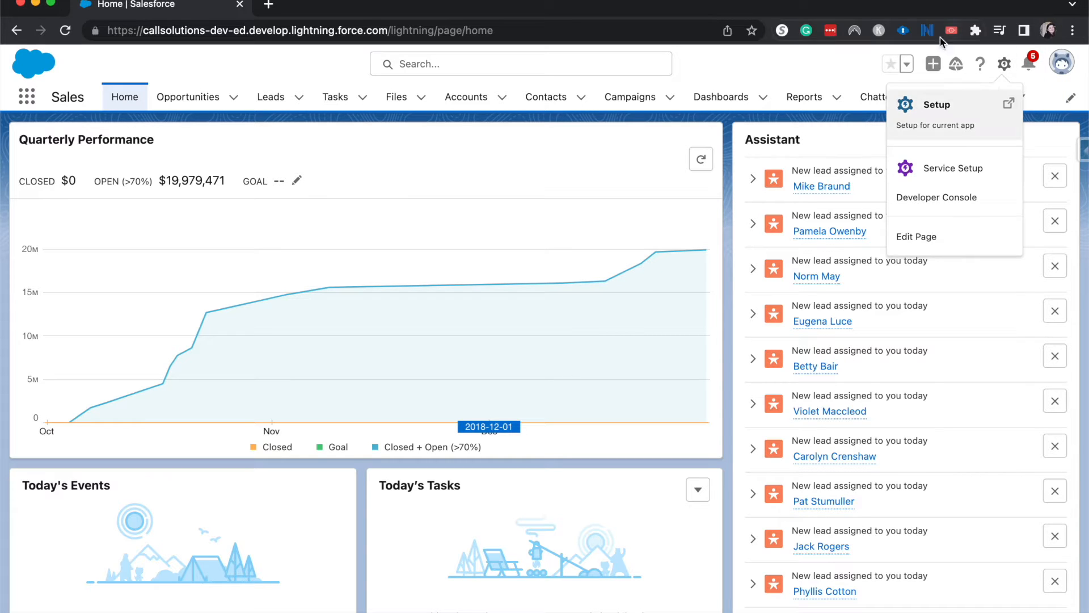
{"action": "left_click", "coordinate": [937, 105]}
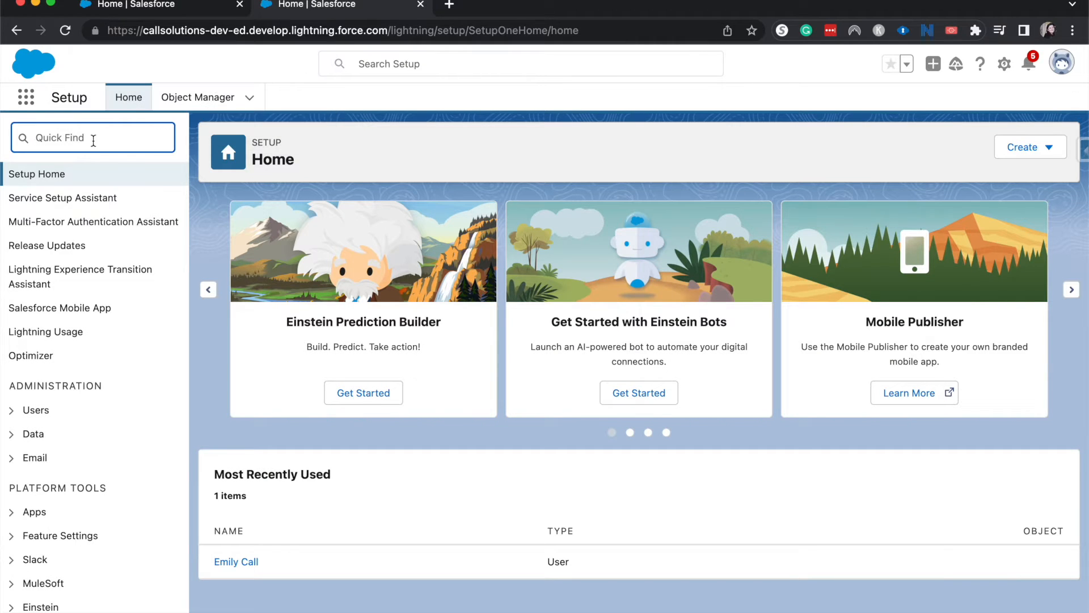
Search Quick Find for custom metadata to show Custom Metadata Types.
{"action": "type", "text": "custom b"}
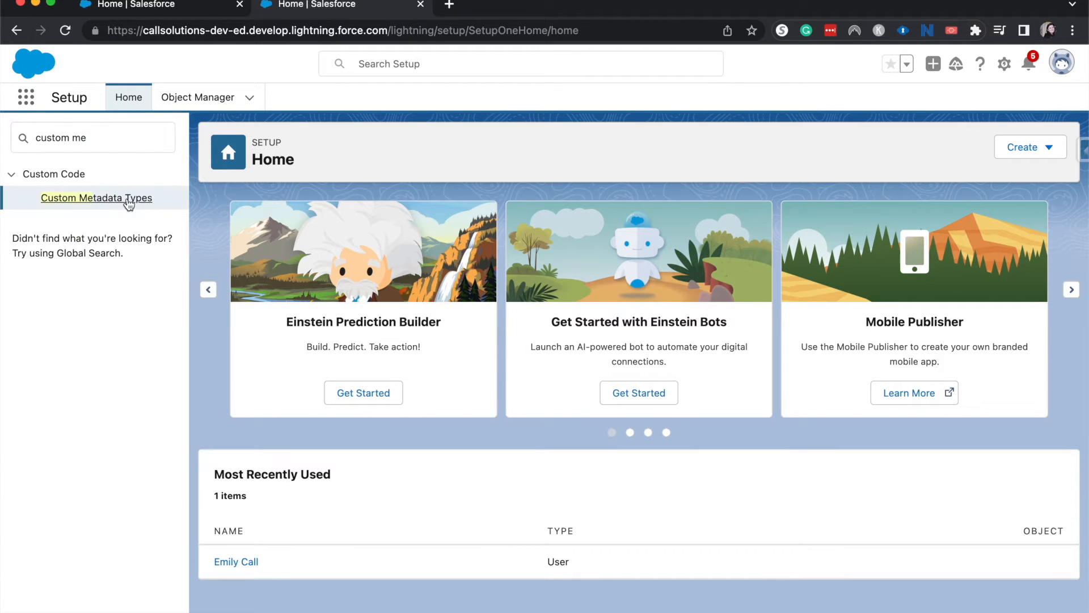
Open Custom Metadata Types under Custom Code.
{"action": "left_click", "coordinate": [96, 198]}
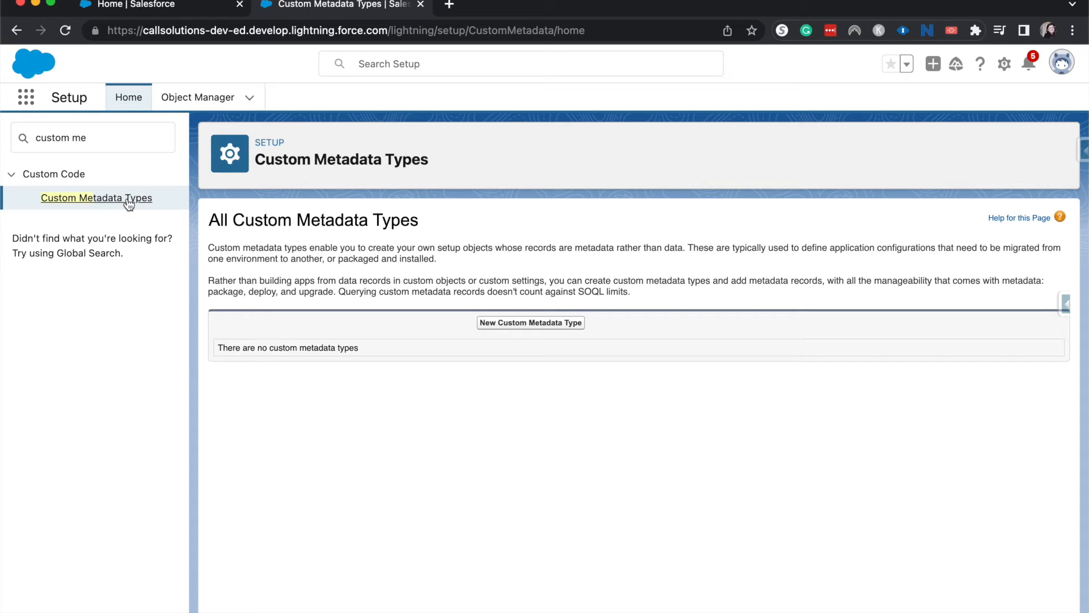
{"action": "mouse_move", "coordinate": [154, 210]}
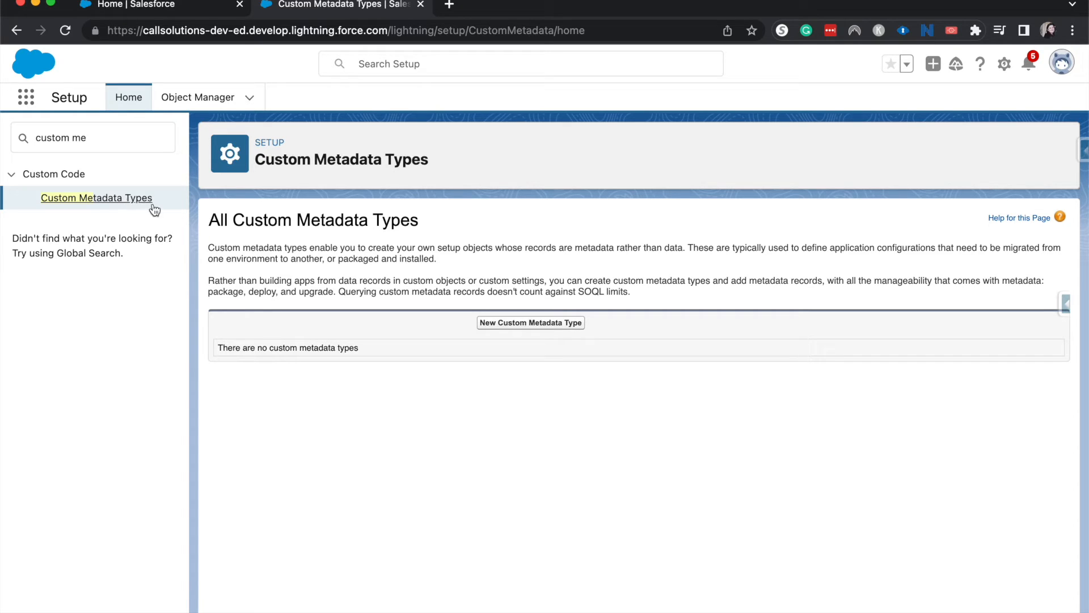
Create 'Project Management System', visible to all Apex code and APIs, and save it.
{"action": "left_click", "coordinate": [530, 322]}
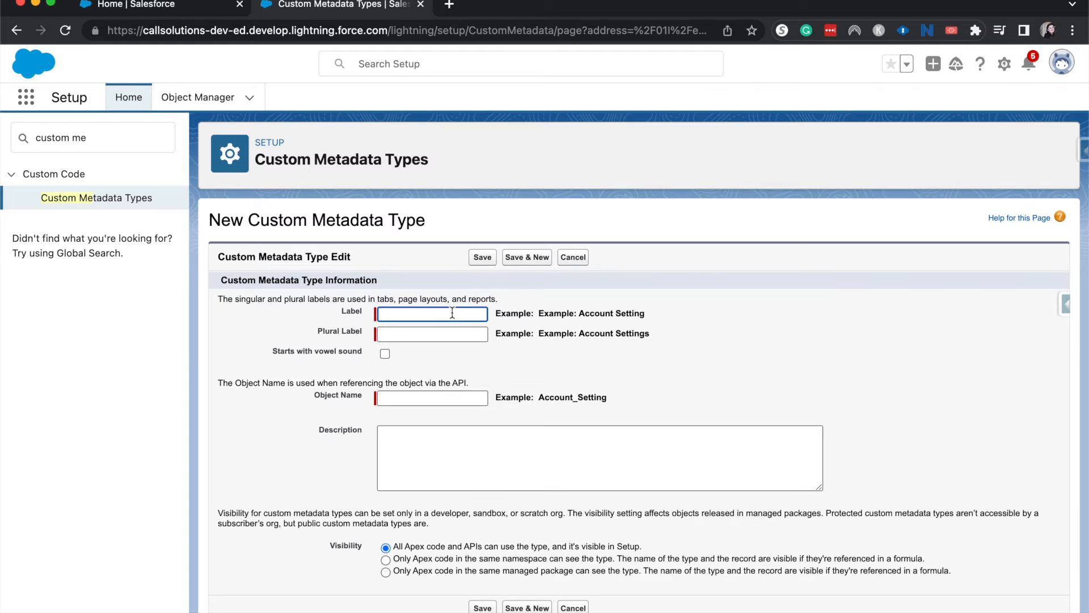
{"action": "type", "text": "Project Man"}
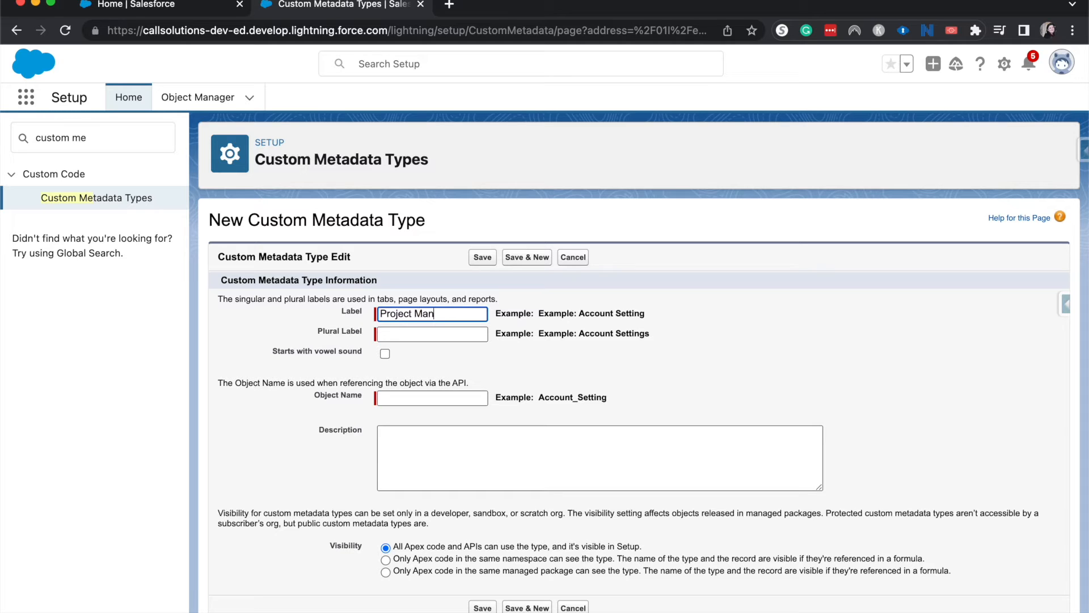
{"action": "type", "text": "agement"}
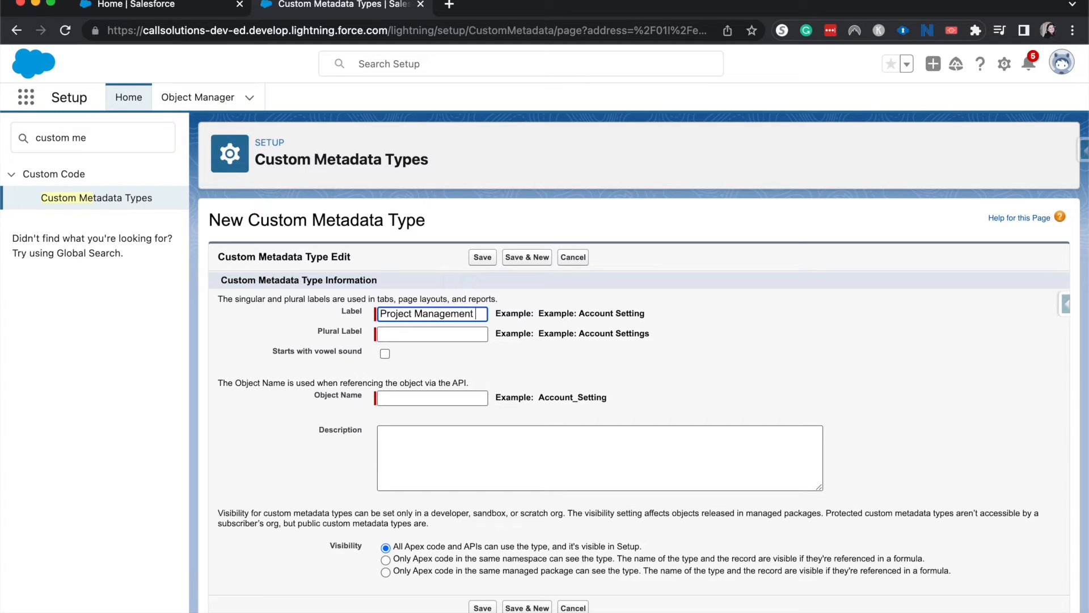
{"action": "type", "text": "System"}
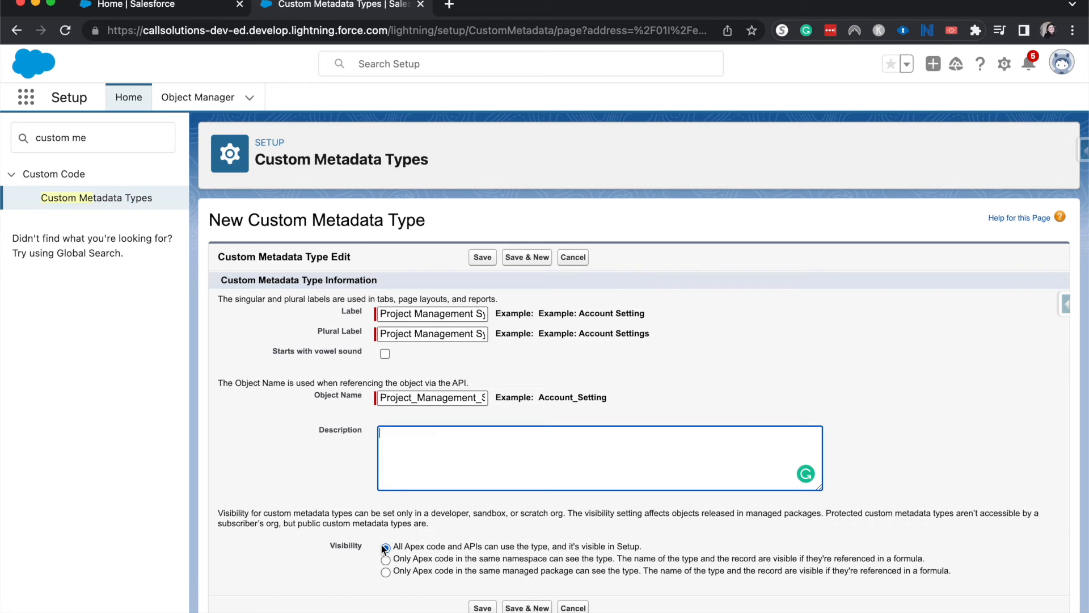
{"action": "left_click", "coordinate": [387, 548]}
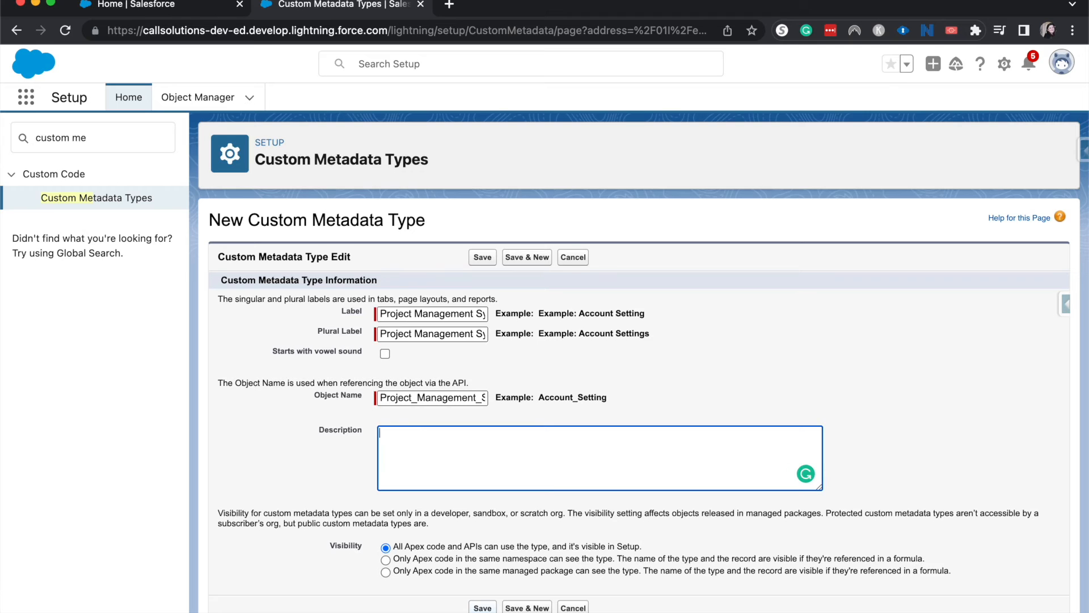
{"action": "left_click", "coordinate": [483, 257]}
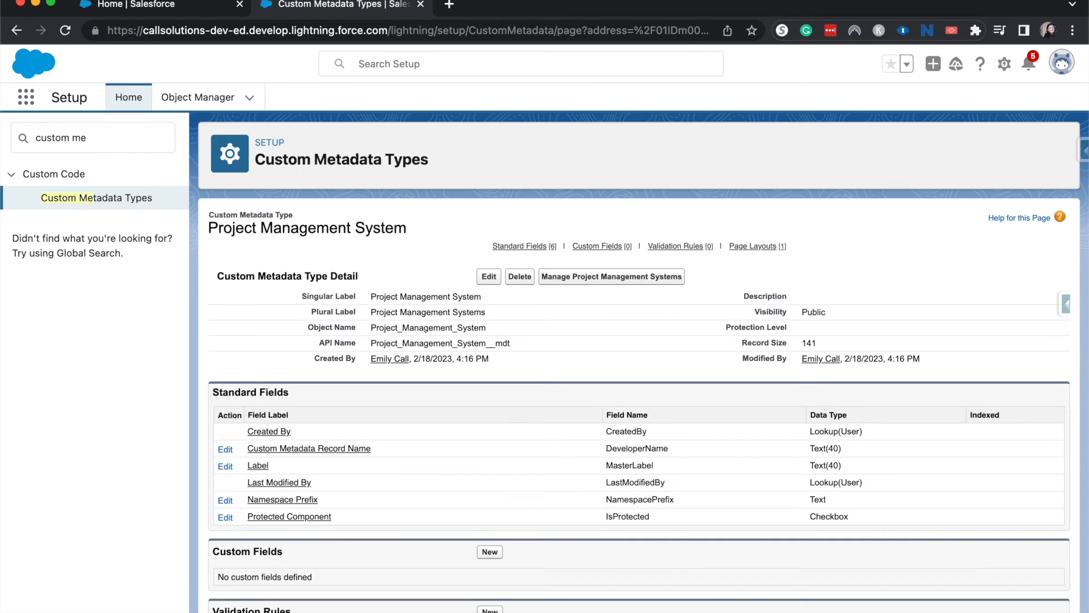
{"action": "scroll", "scroll_direction": "down", "scroll_amount": 3}
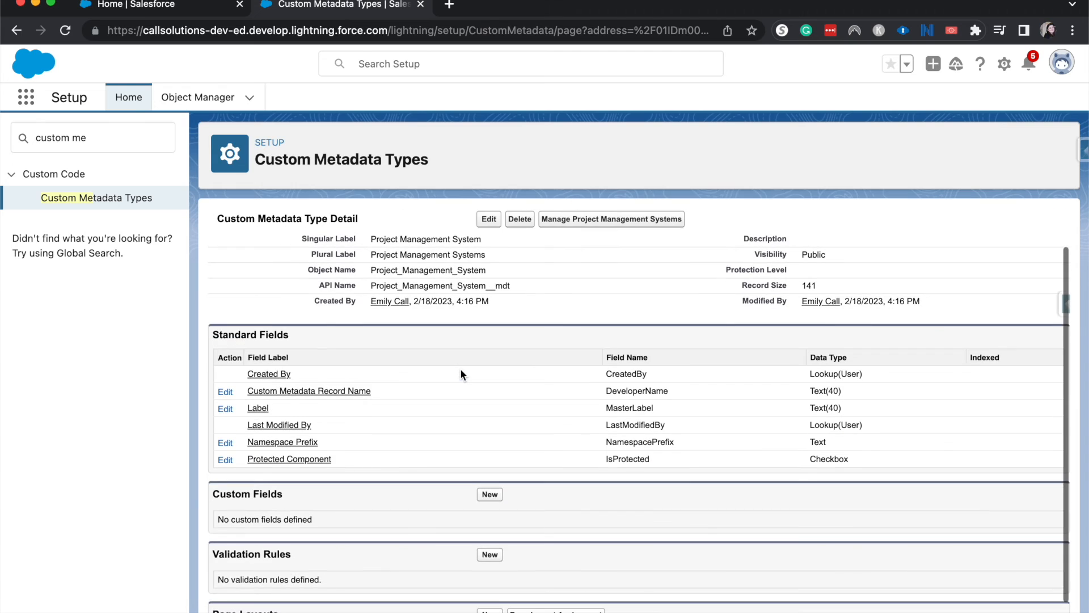
{"action": "scroll", "scroll_direction": "up", "scroll_amount": 3}
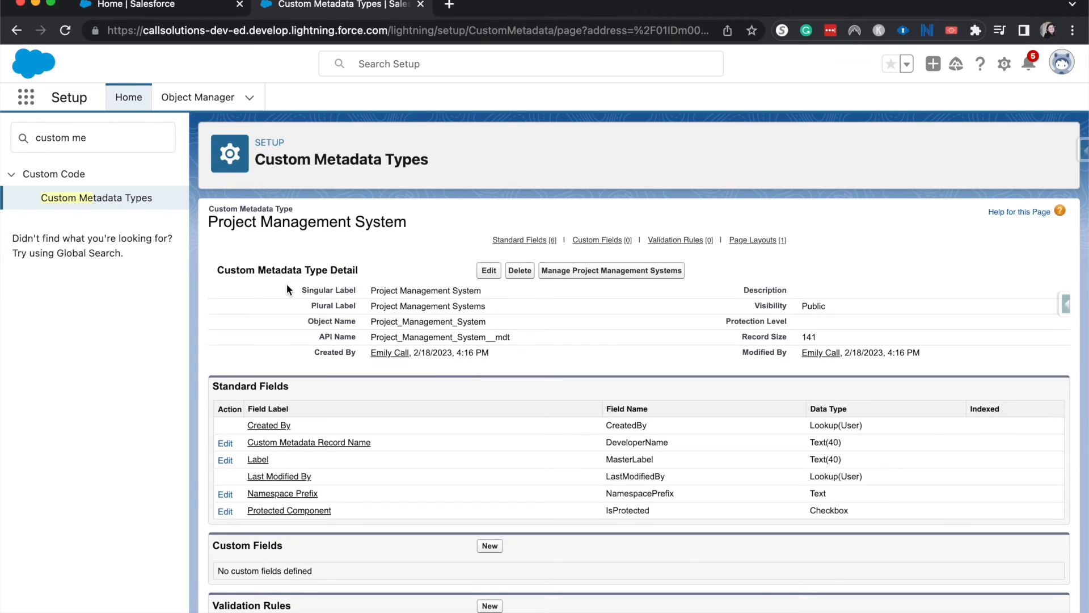
{"action": "scroll", "scroll_direction": "down", "scroll_amount": 3}
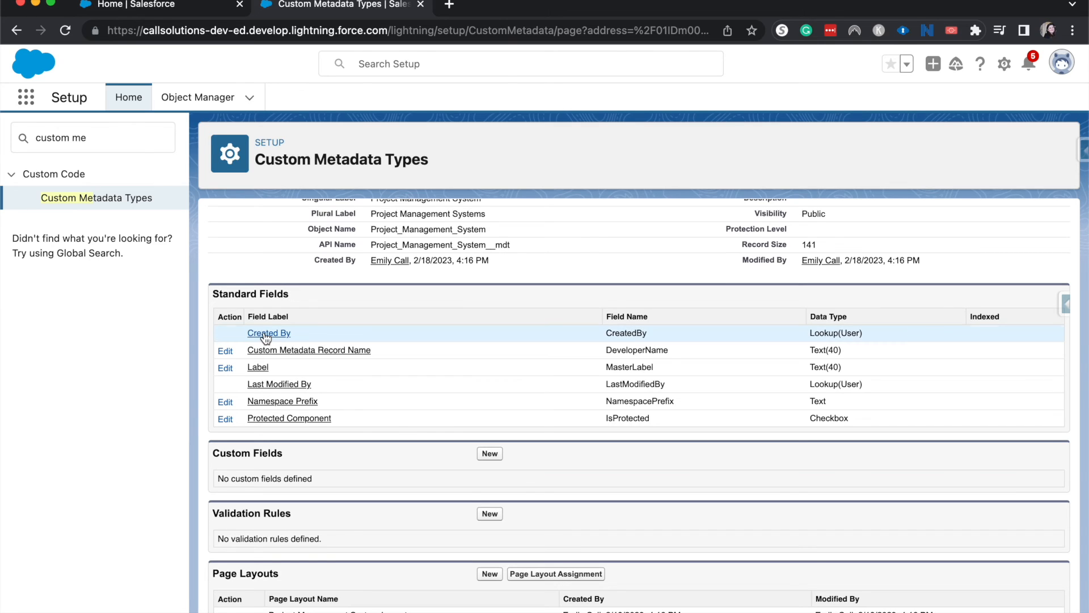
{"action": "mouse_move", "coordinate": [465, 348]}
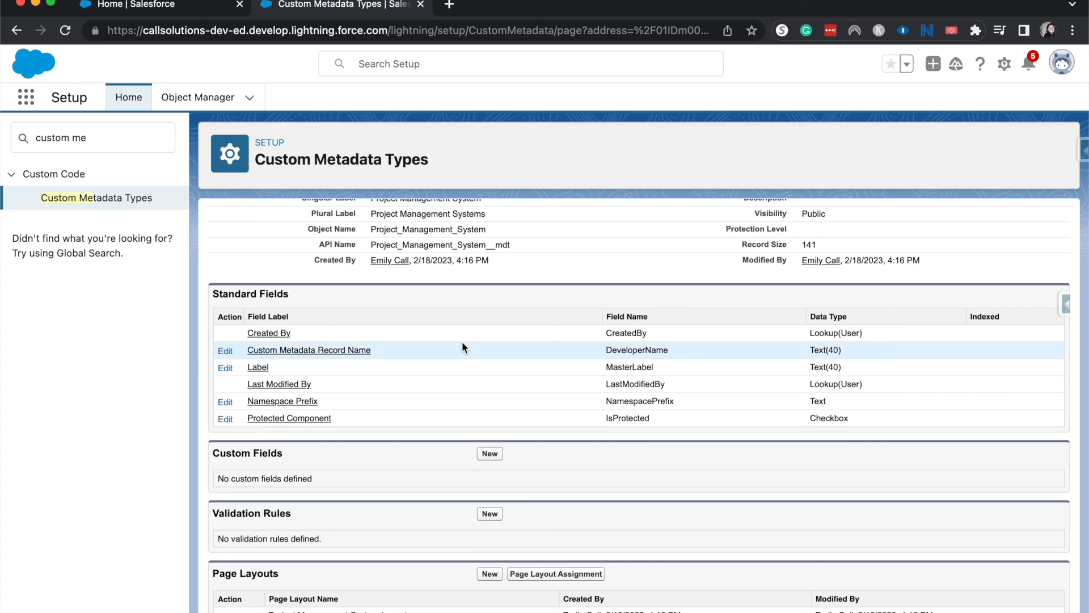
{"action": "scroll", "scroll_direction": "up", "scroll_amount": 3}
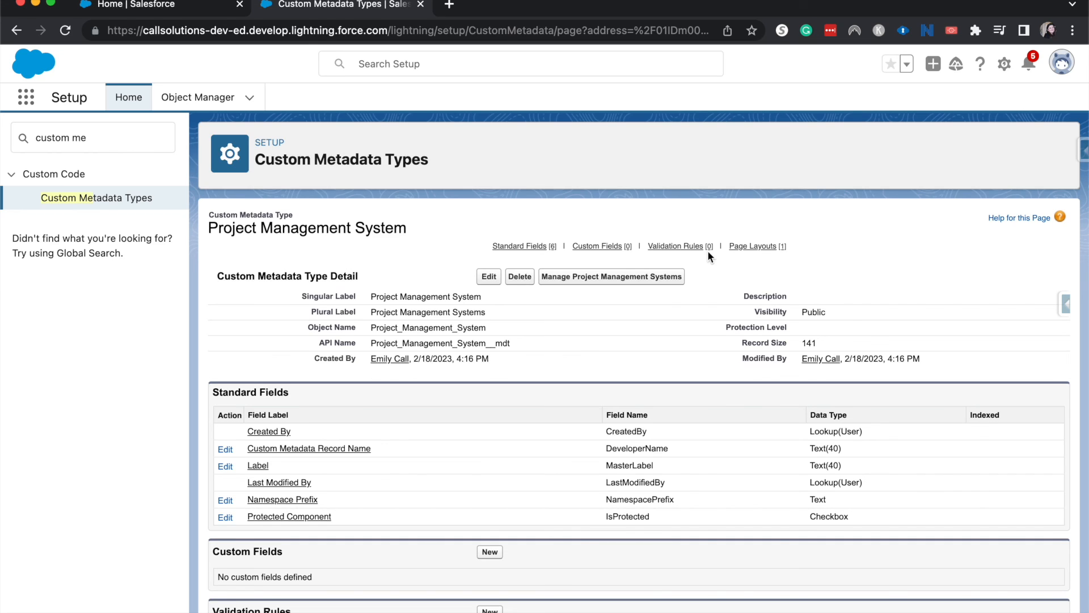
{"action": "mouse_move", "coordinate": [726, 31]}
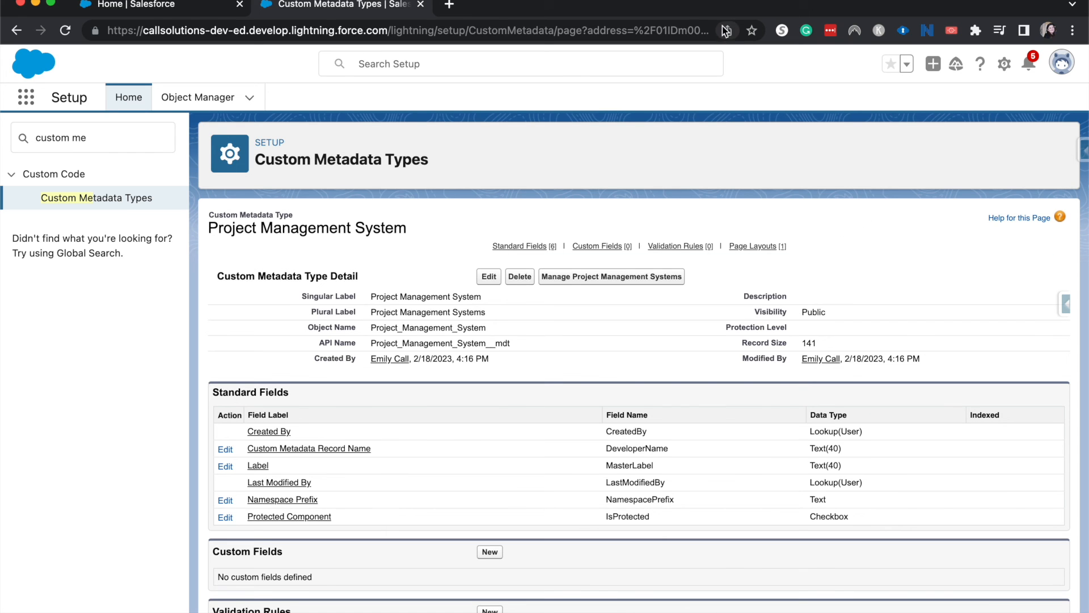